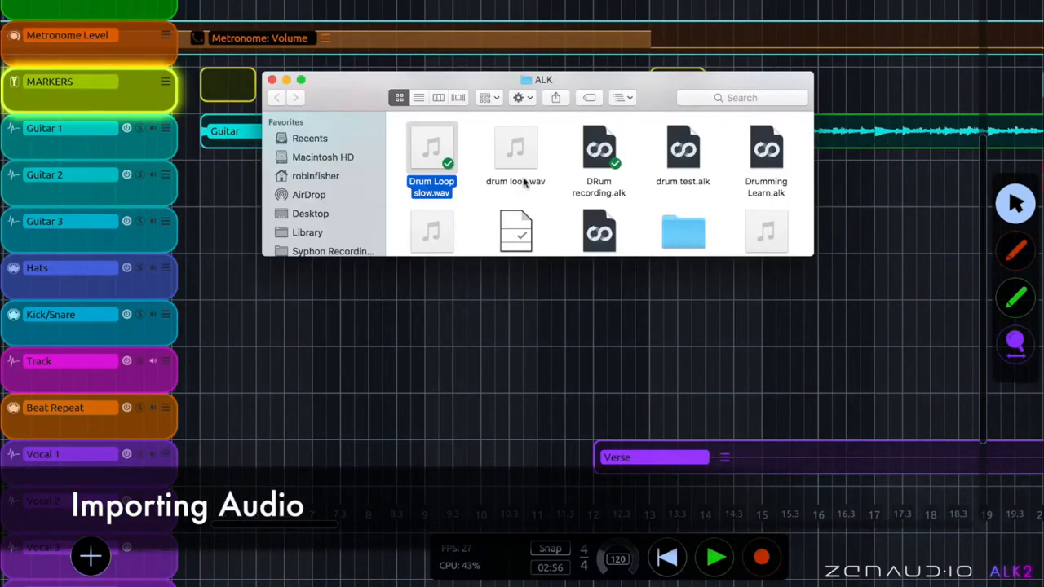
Import drum loop.wav at bar 1 and select the new audio import track.
{"action": "left_click_drag", "start_coordinate": [514, 147], "coordinate": [464, 314]}
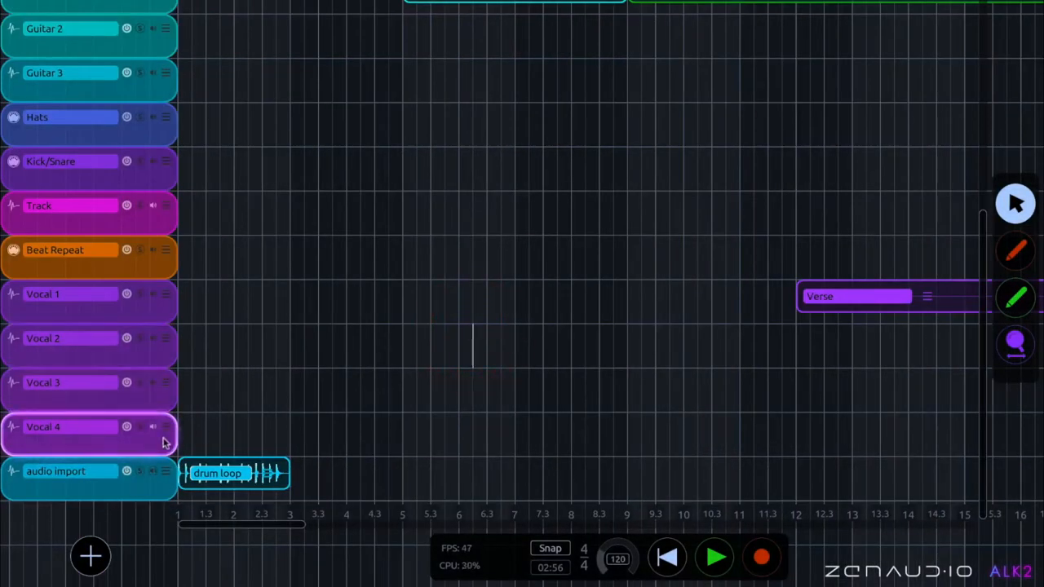
{"action": "left_click", "coordinate": [73, 471]}
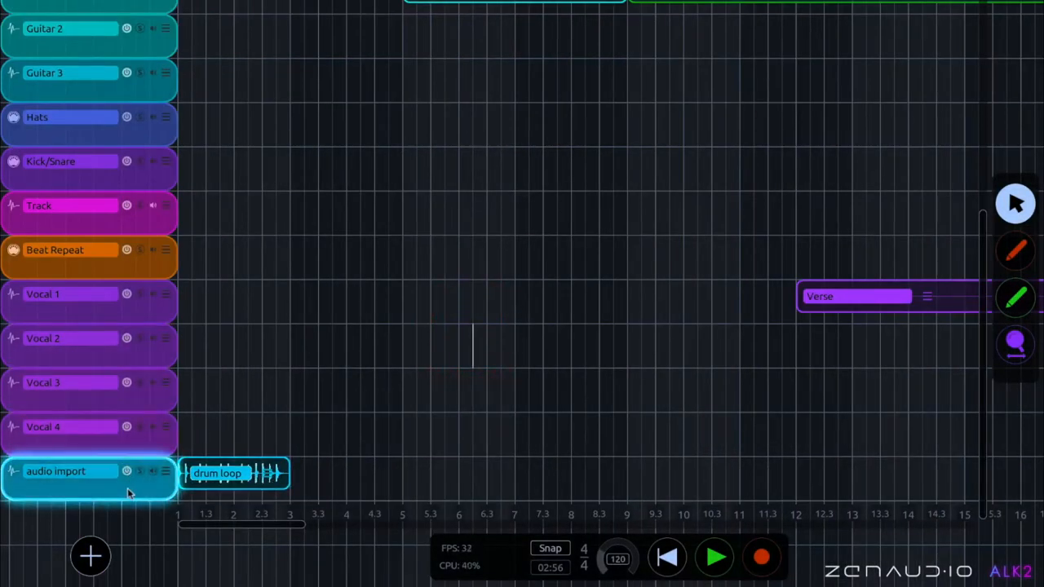
{"action": "mouse_move", "coordinate": [97, 498]}
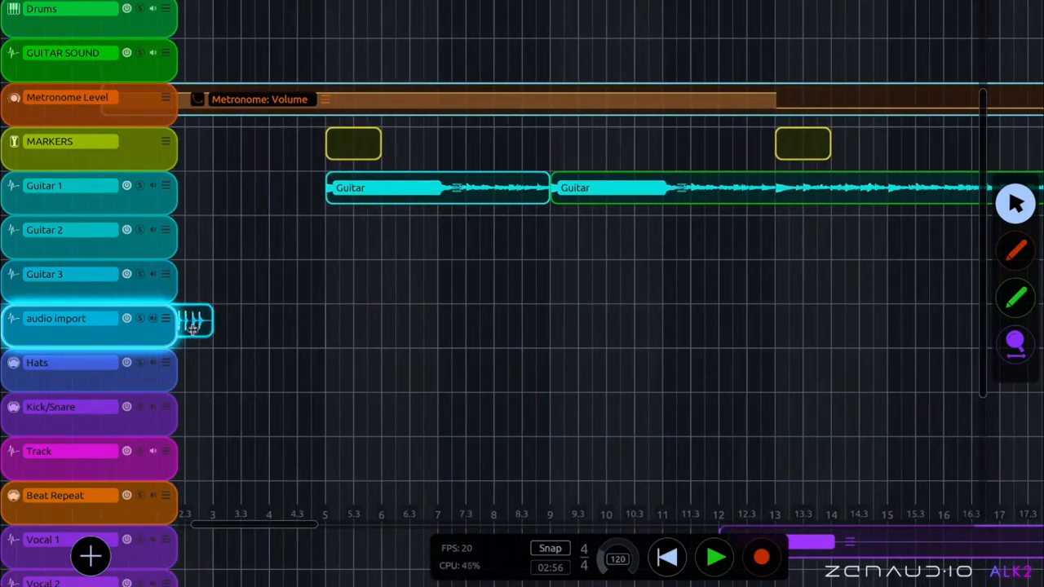
Repeat the drum loop clip three times back to back along the audio import track.
{"action": "left_click_drag", "start_coordinate": [196, 320], "coordinate": [608, 321]}
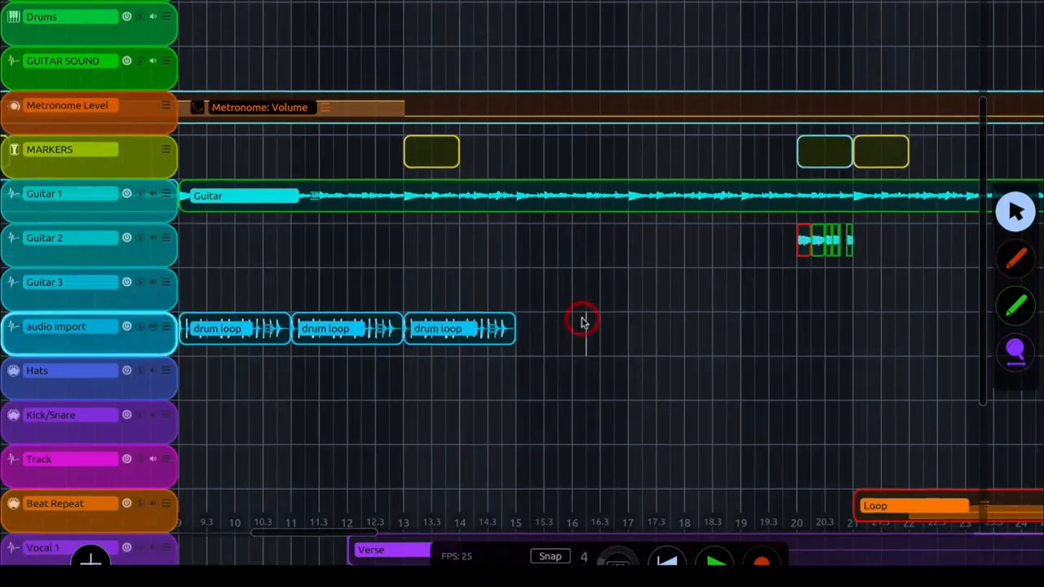
Open the File menu to begin importing another audio file.
{"action": "left_click", "coordinate": [135, 9]}
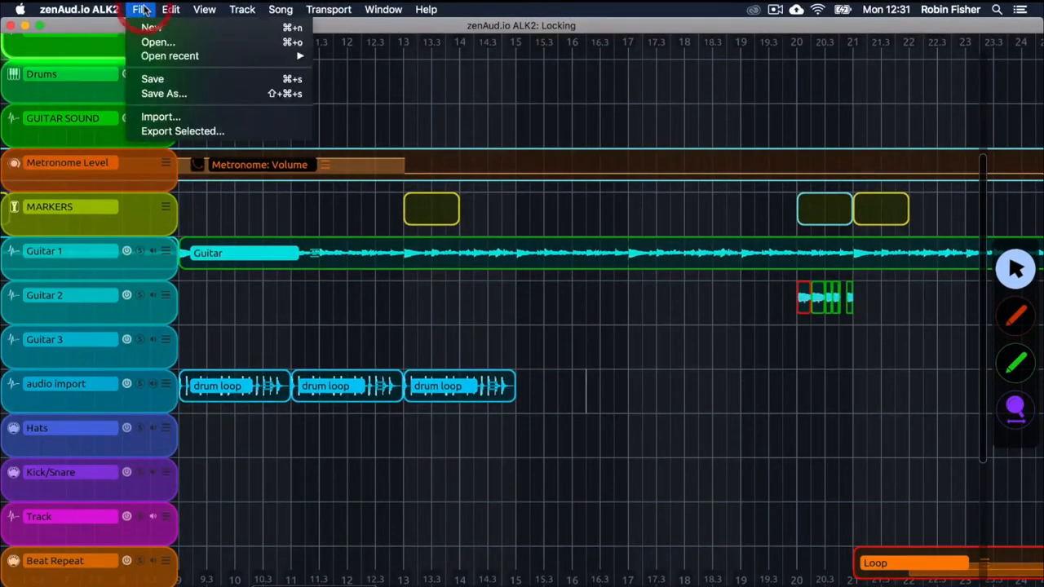
{"action": "mouse_move", "coordinate": [160, 116]}
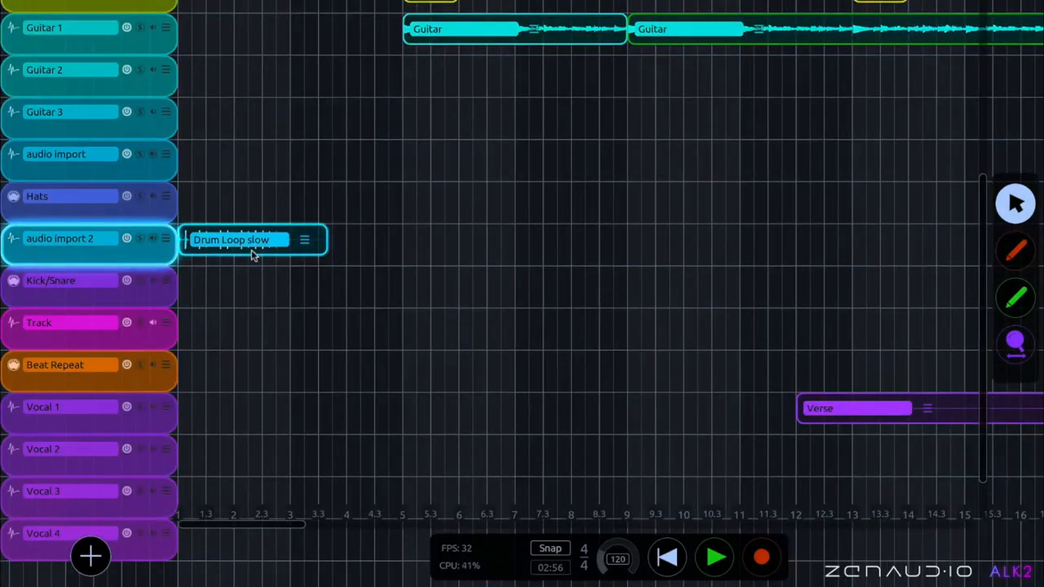
Move the Drum Loop slow clip to bar 9 on audio import 2.
{"action": "left_click_drag", "start_coordinate": [253, 239], "coordinate": [702, 239]}
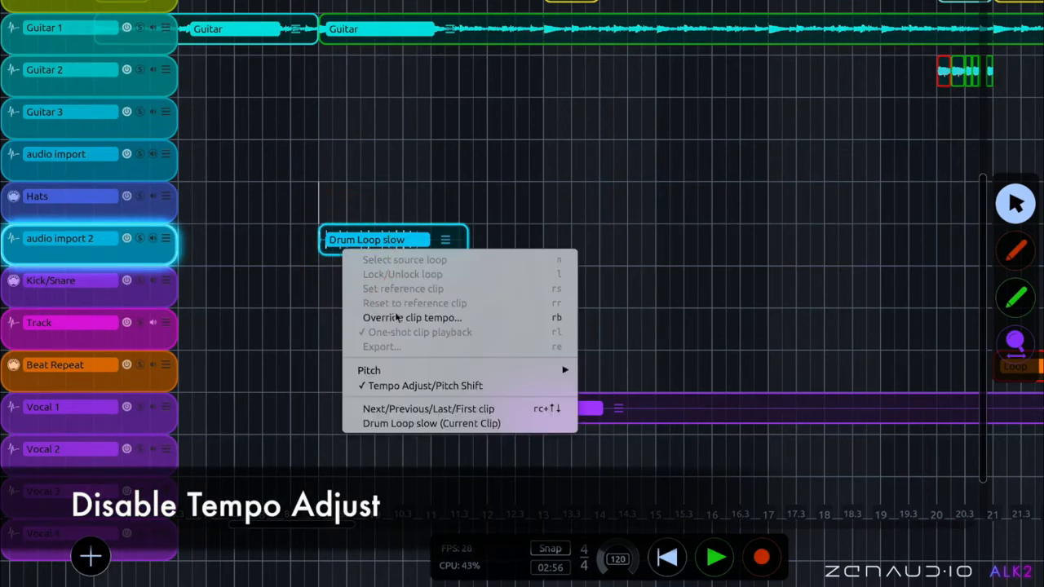
{"action": "mouse_move", "coordinate": [425, 386]}
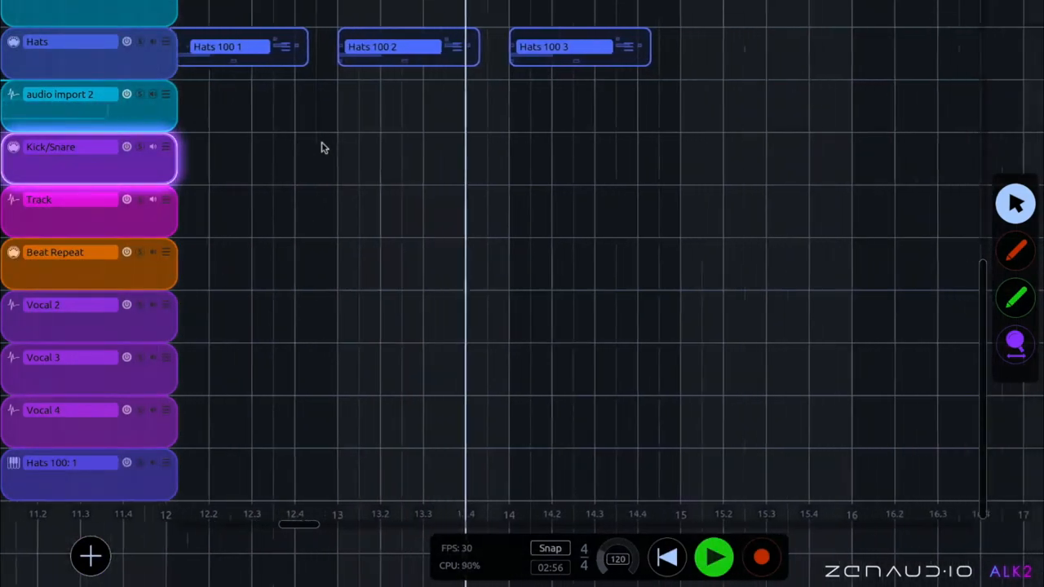
Scroll the arrangement right to view the Drum Loop slow clip at bar 9.
{"action": "scroll", "scroll_direction": "right", "scroll_amount": 3}
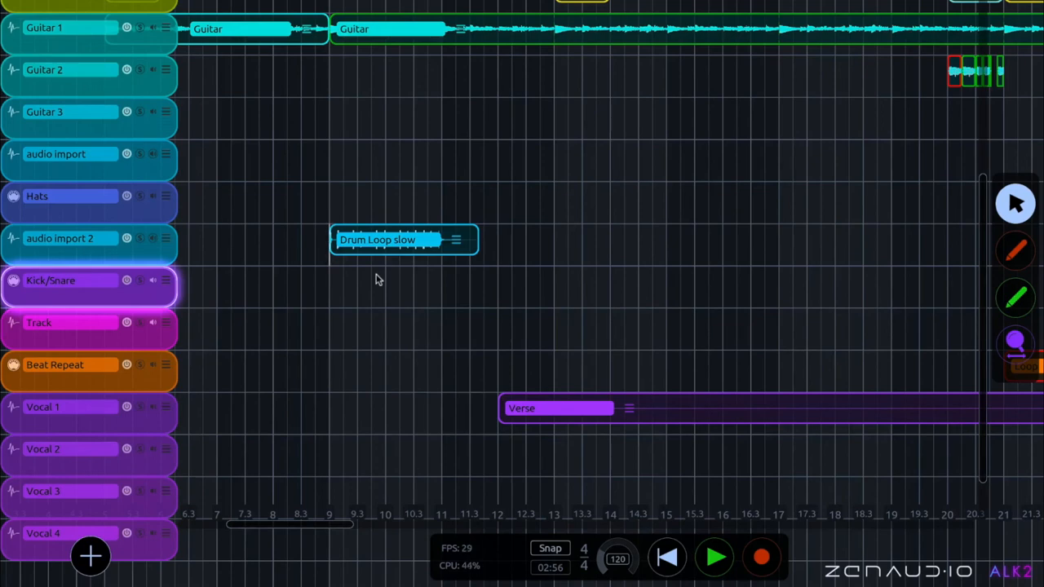
{"action": "mouse_move", "coordinate": [385, 280]}
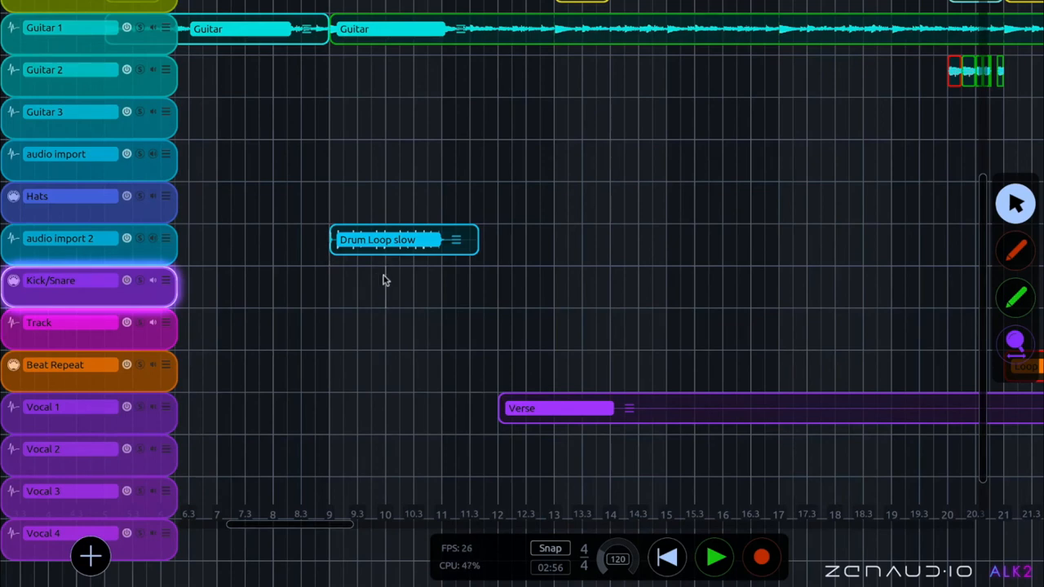
{"action": "left_click", "coordinate": [667, 290]}
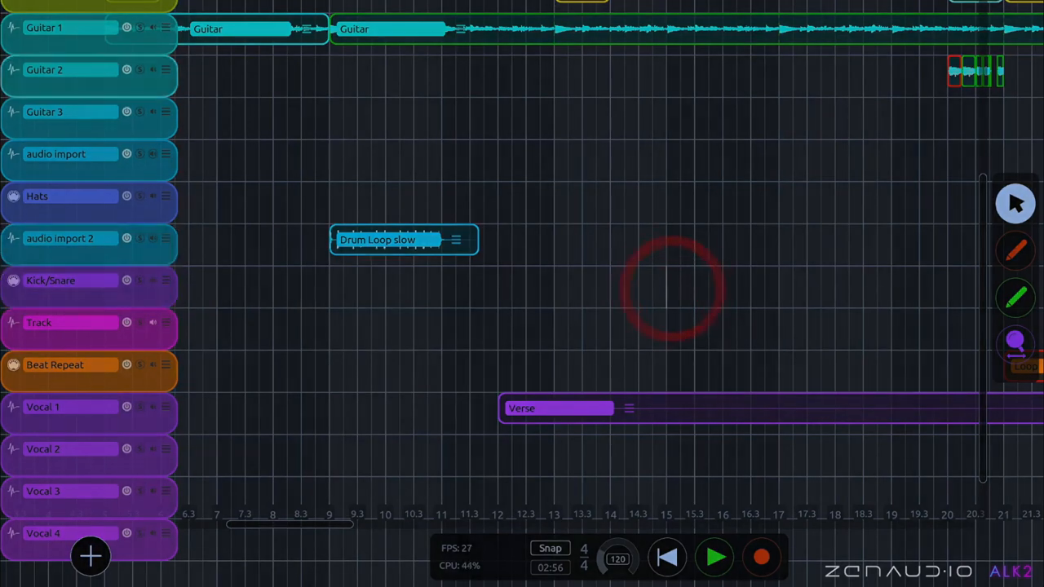